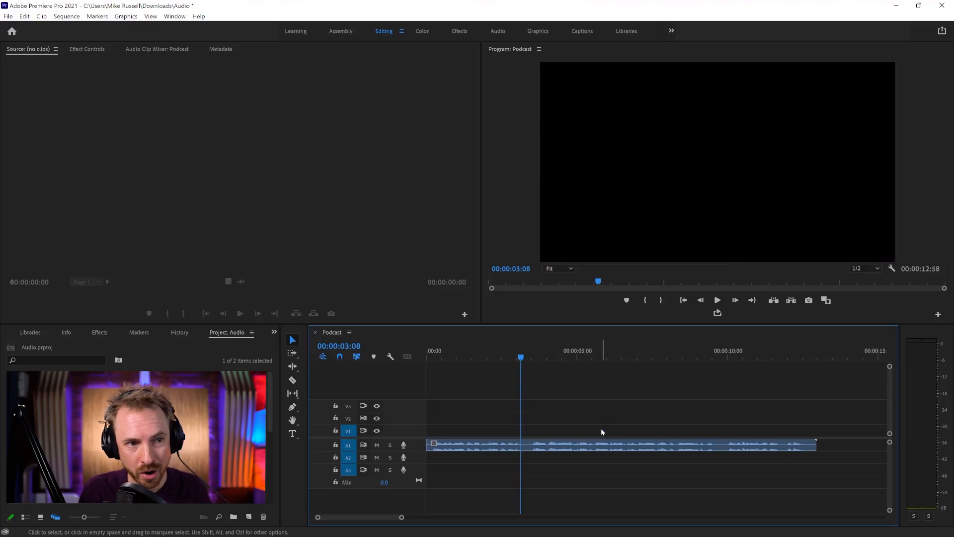
# Switch to the Graphics workspace and browse Adobe Stock templates in Essential Graphics
pyautogui.click(717, 299)
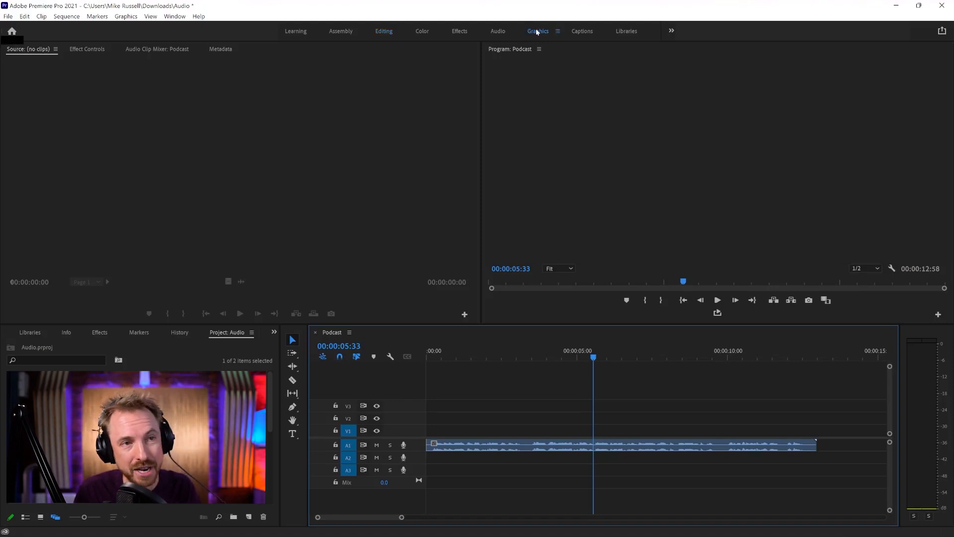
pyautogui.click(537, 31)
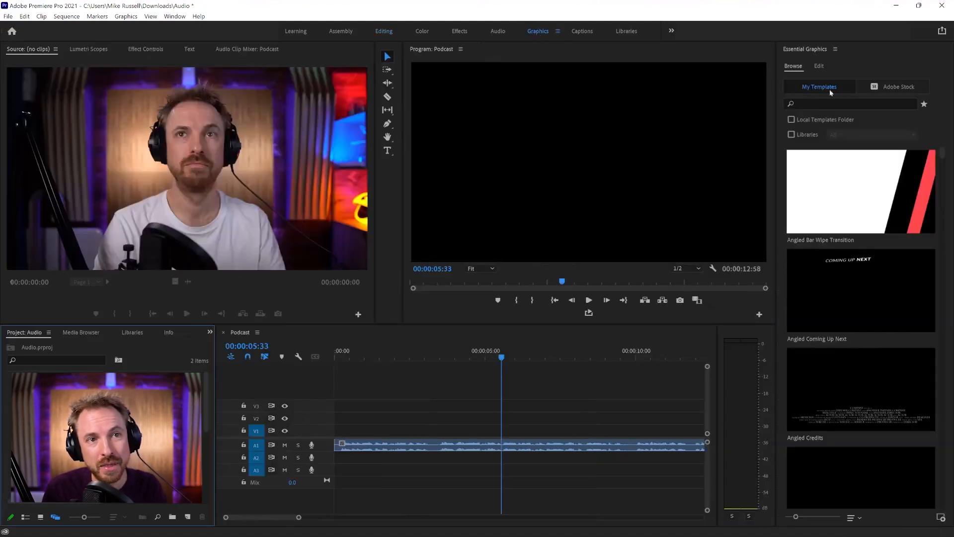
pyautogui.click(897, 87)
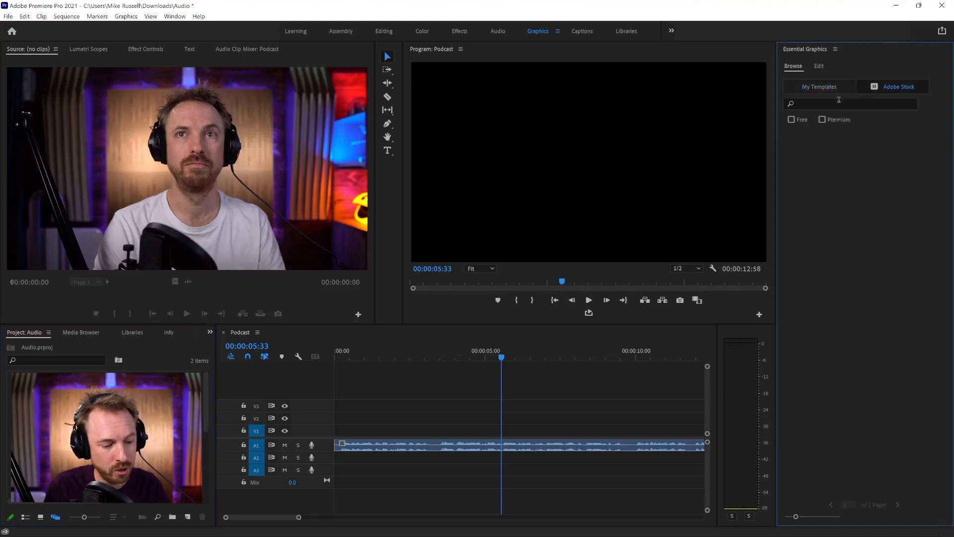
# Search the stock templates for 'waveform' to find the free Waveform Grid graphic
pyautogui.doubleClick(105, 437)
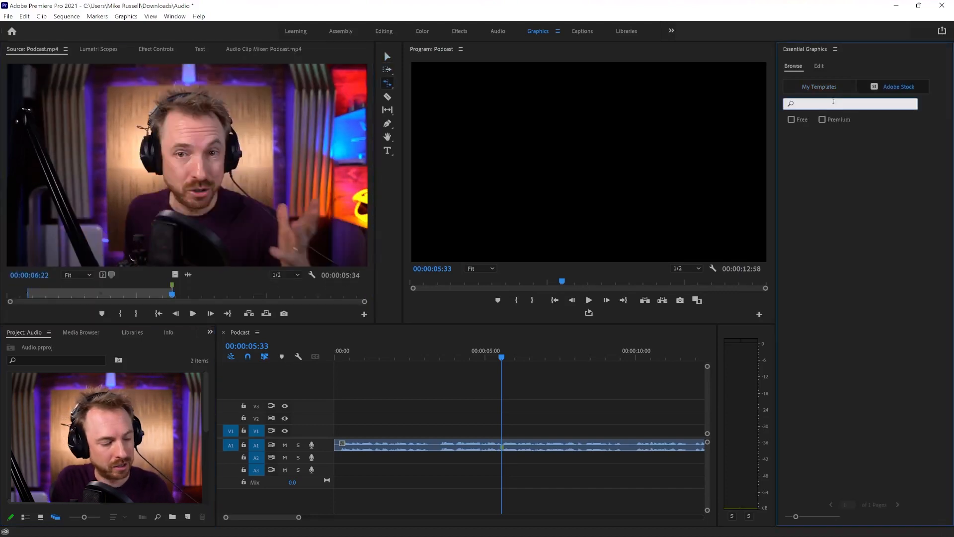
pyautogui.write('waveform')
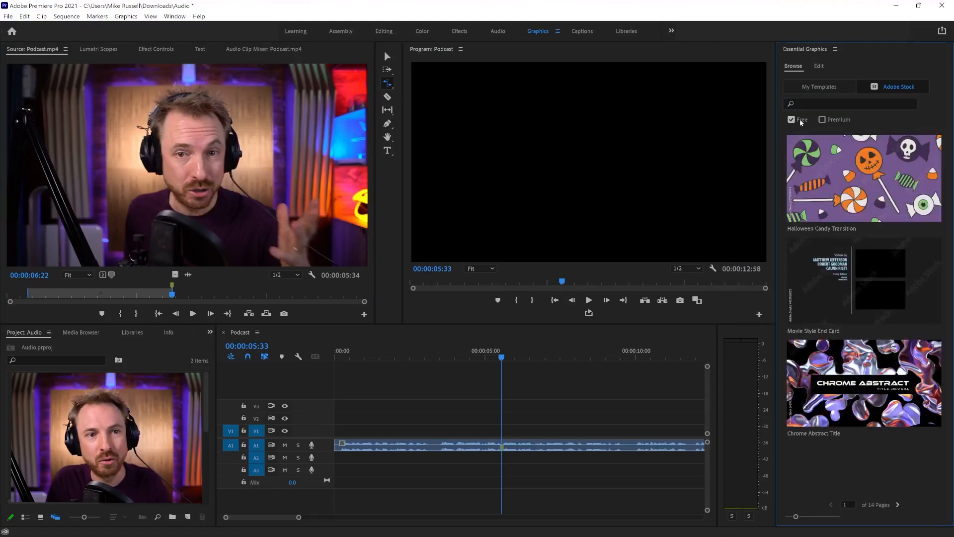
pyautogui.click(849, 104)
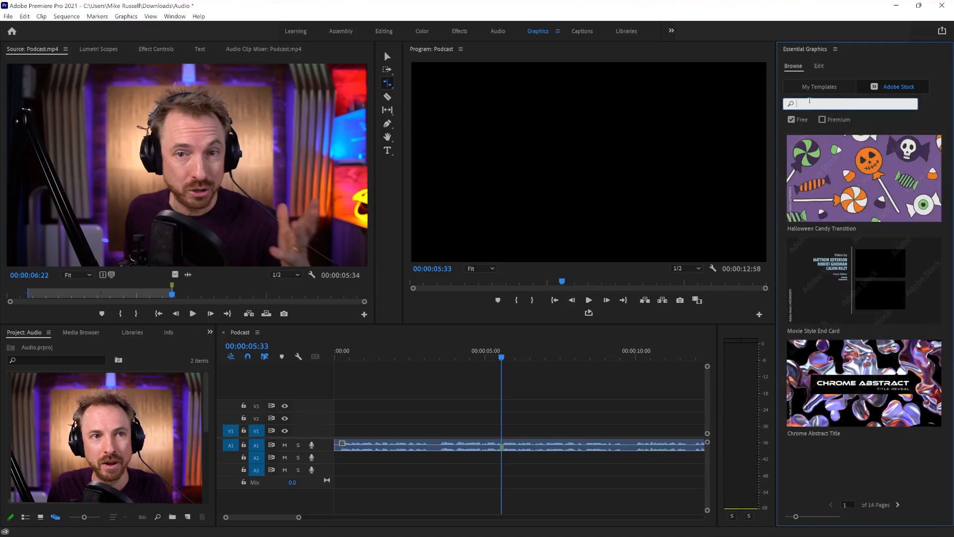
pyautogui.write('waveform')
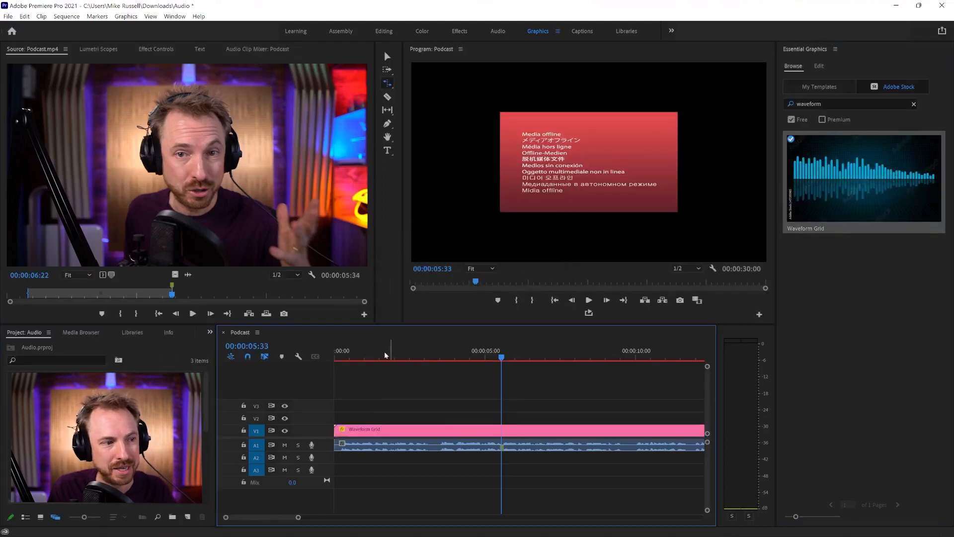
# Scale the Waveform Grid graphic to 200% in Effect Controls so it fills the frame
pyautogui.click(334, 349)
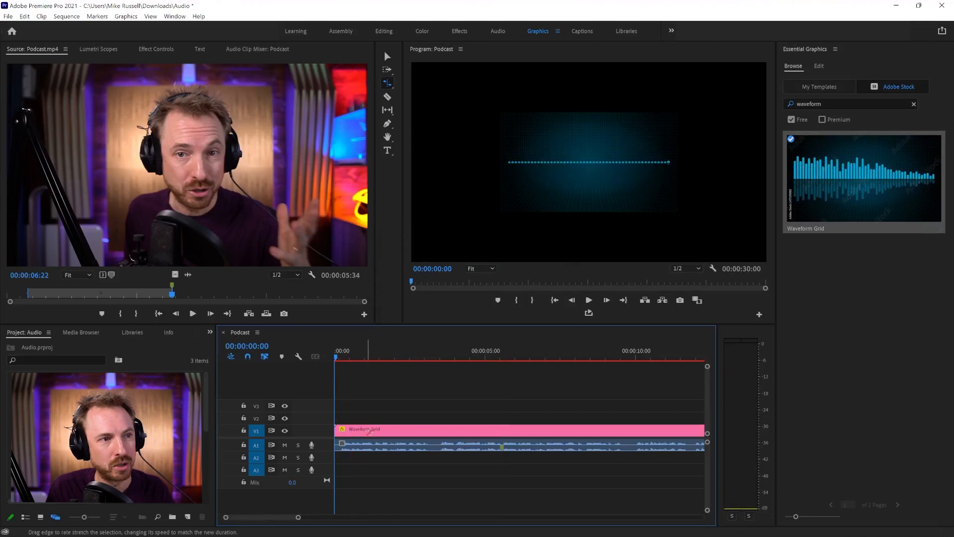
pyautogui.click(387, 56)
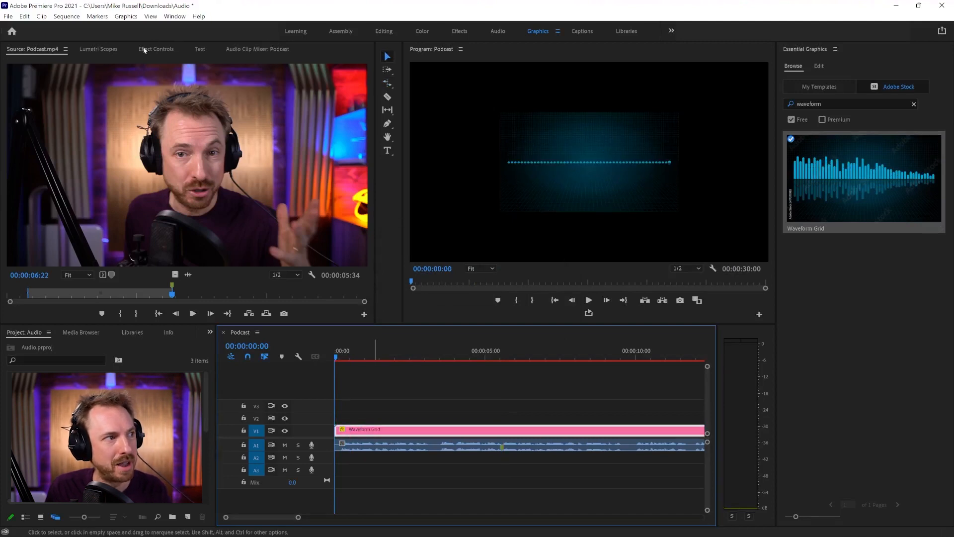
pyautogui.click(156, 48)
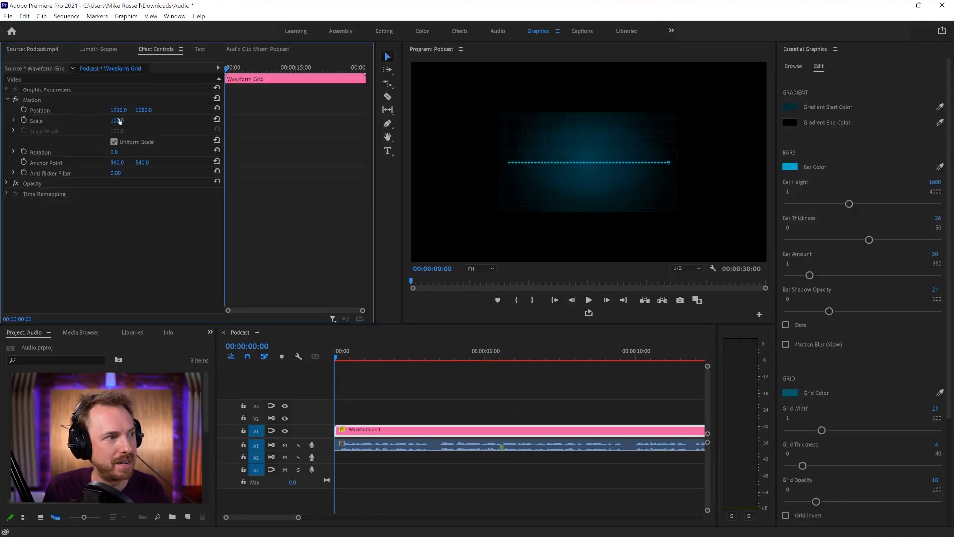
pyautogui.moveTo(116, 120); pyautogui.dragTo(127, 121)
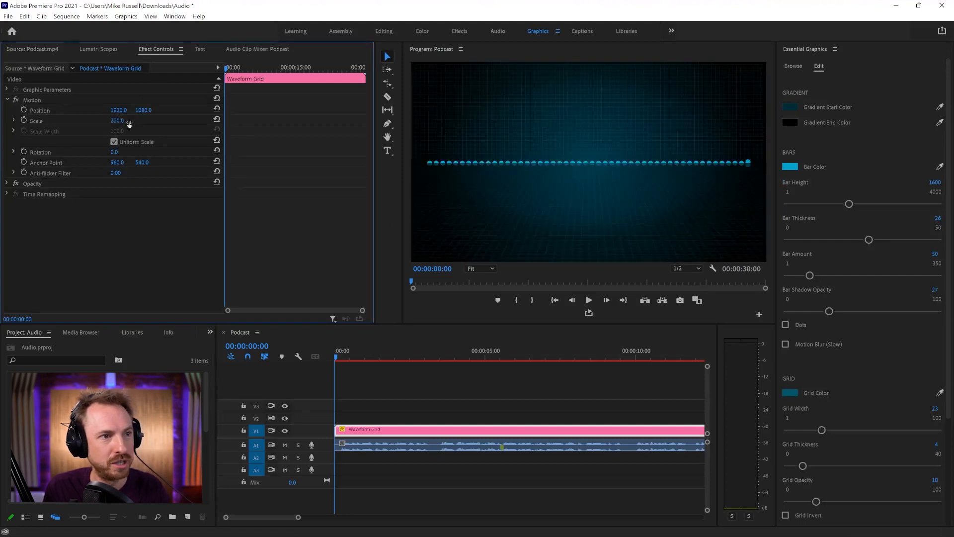
pyautogui.click(588, 299)
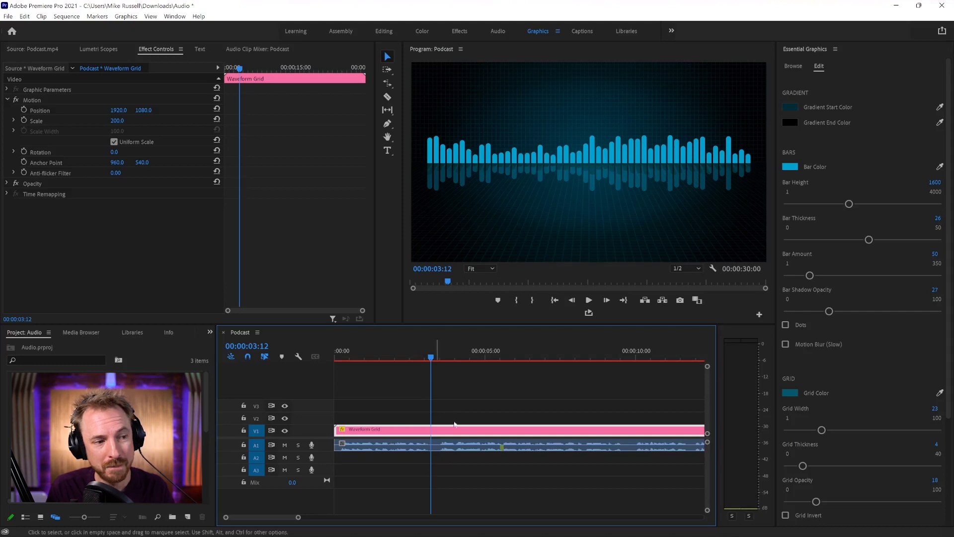
pyautogui.moveTo(819, 92)
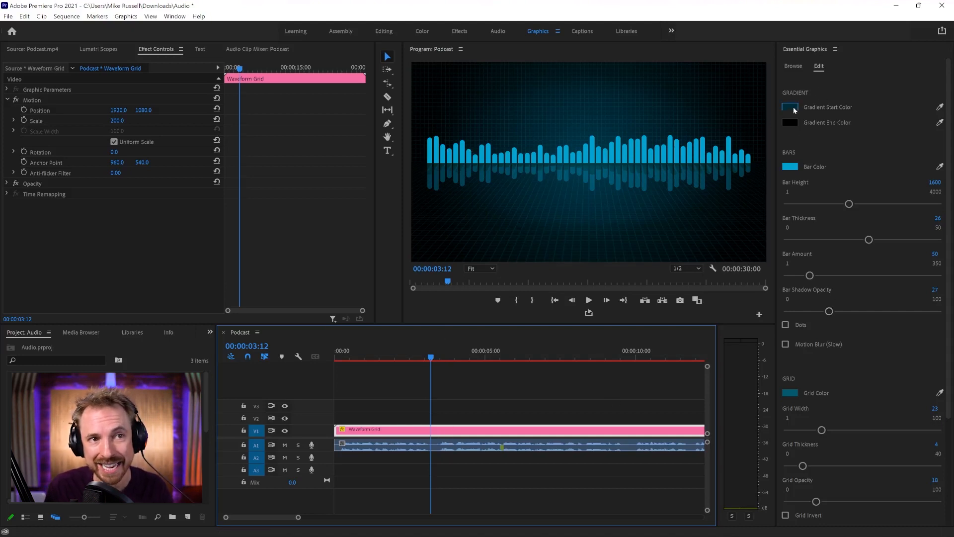
# Set the Gradient Start Color and Bar Color to red via the Color Picker
pyautogui.click(789, 107)
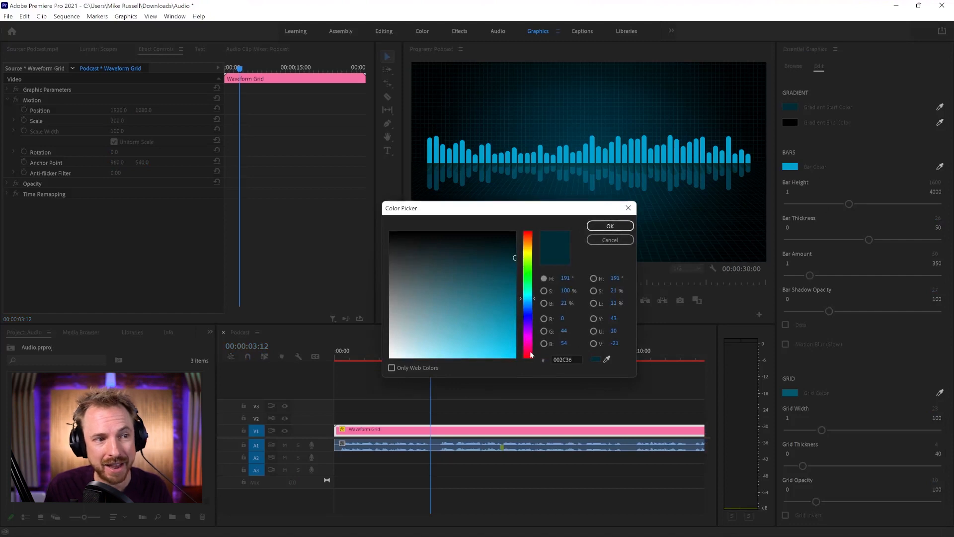
pyautogui.click(609, 226)
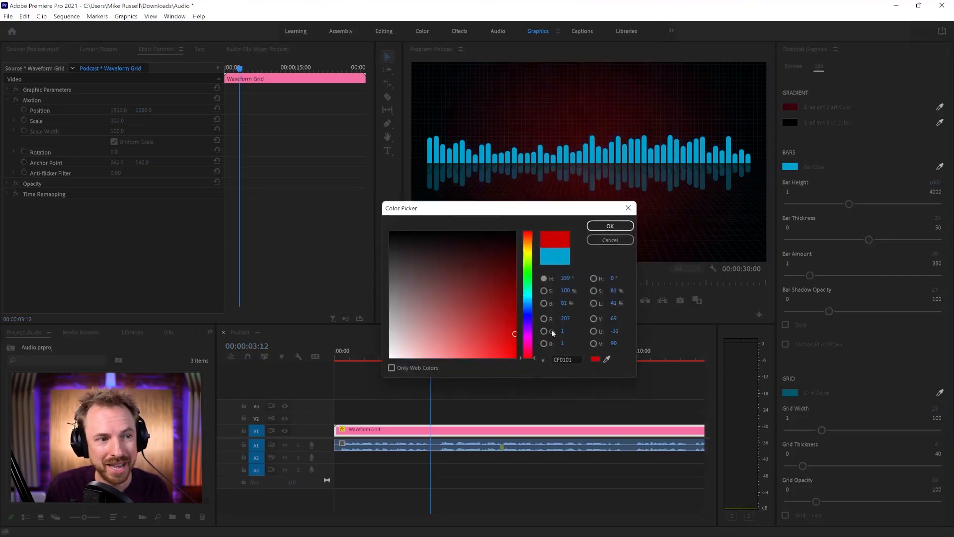
pyautogui.click(609, 226)
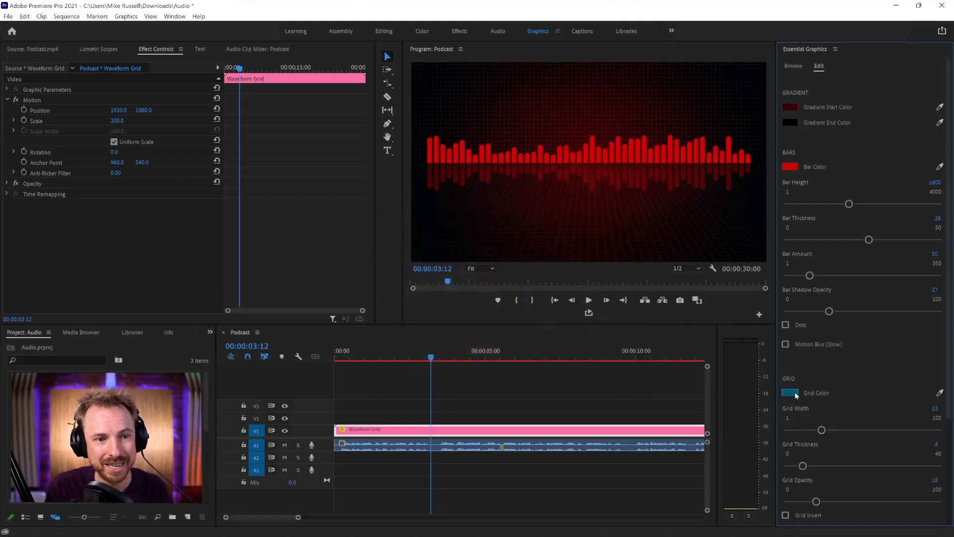
# Set the Grid Color, first dark red then an olive-yellow
pyautogui.click(789, 393)
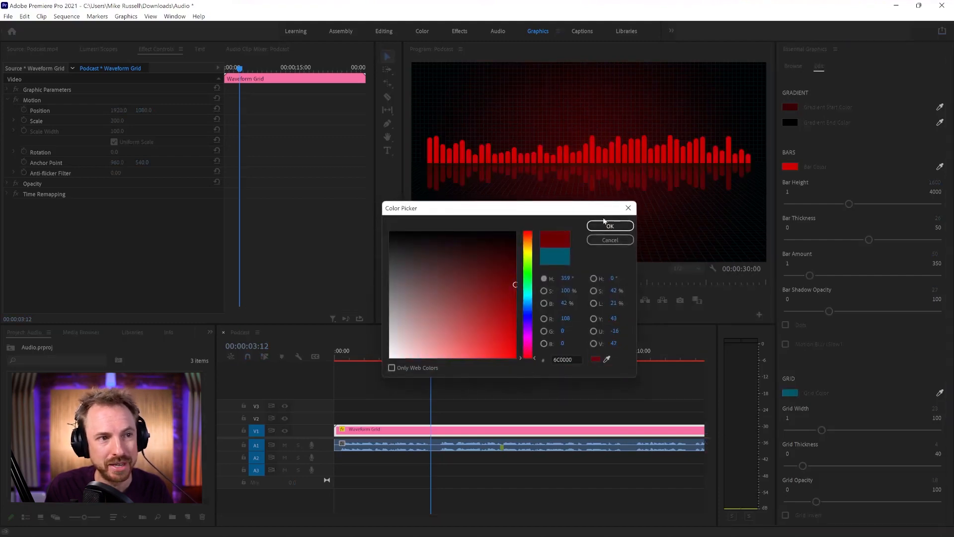
pyautogui.click(609, 225)
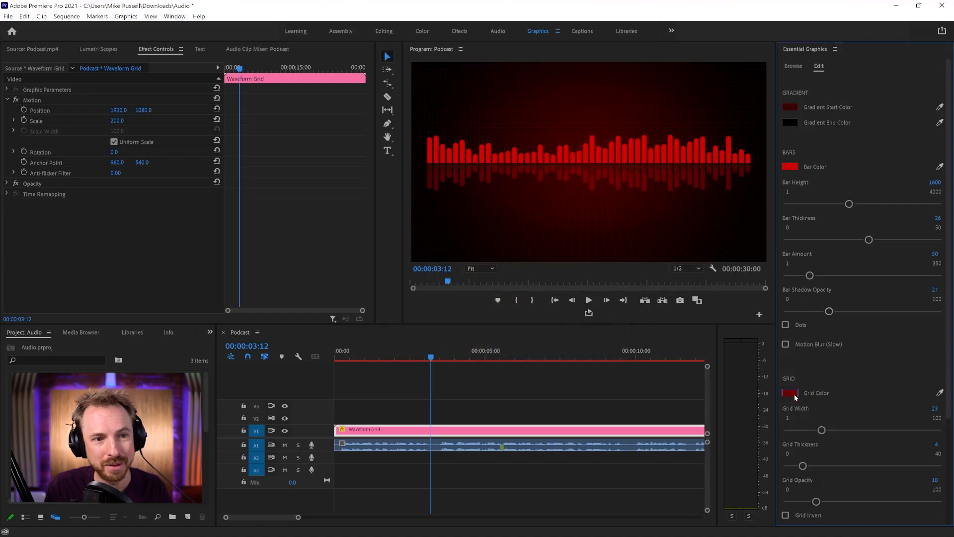
pyautogui.click(789, 393)
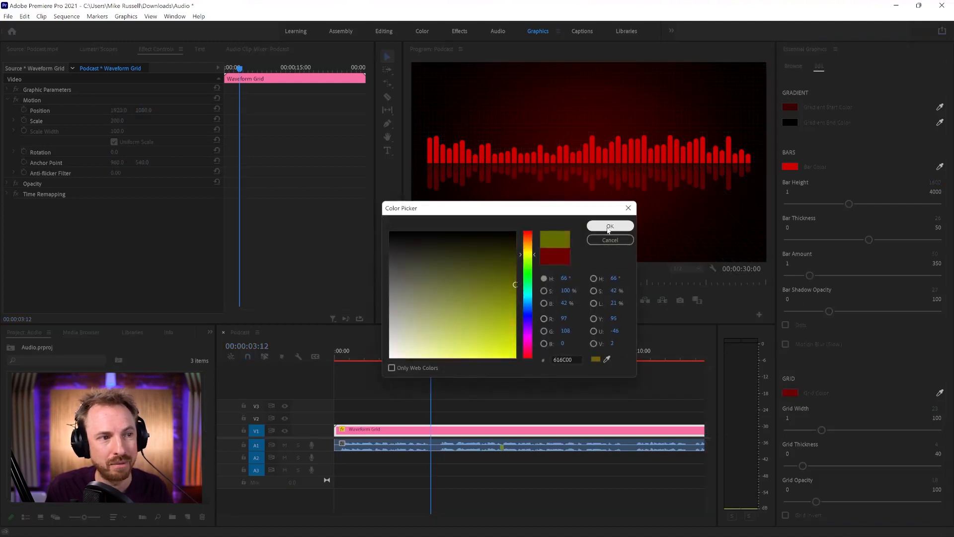
pyautogui.click(609, 226)
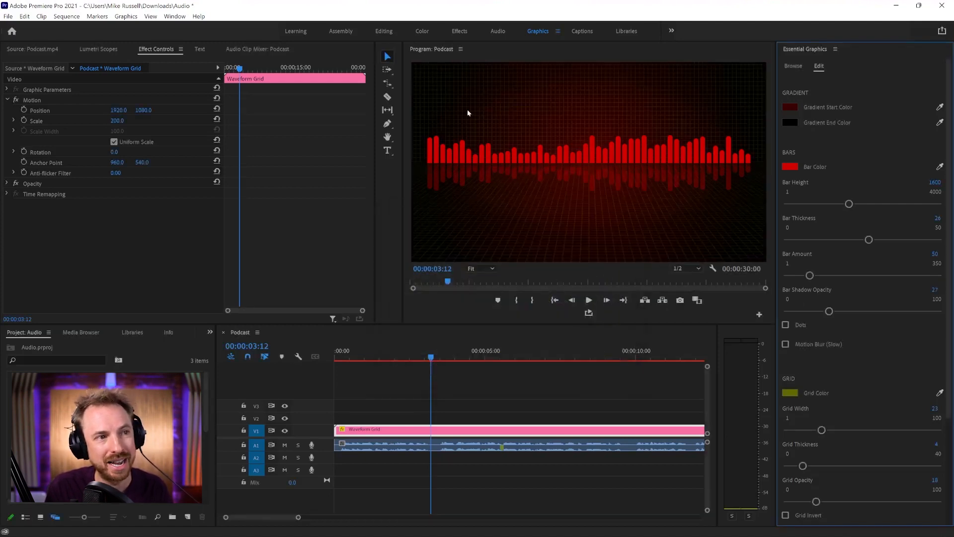
pyautogui.moveTo(827, 201)
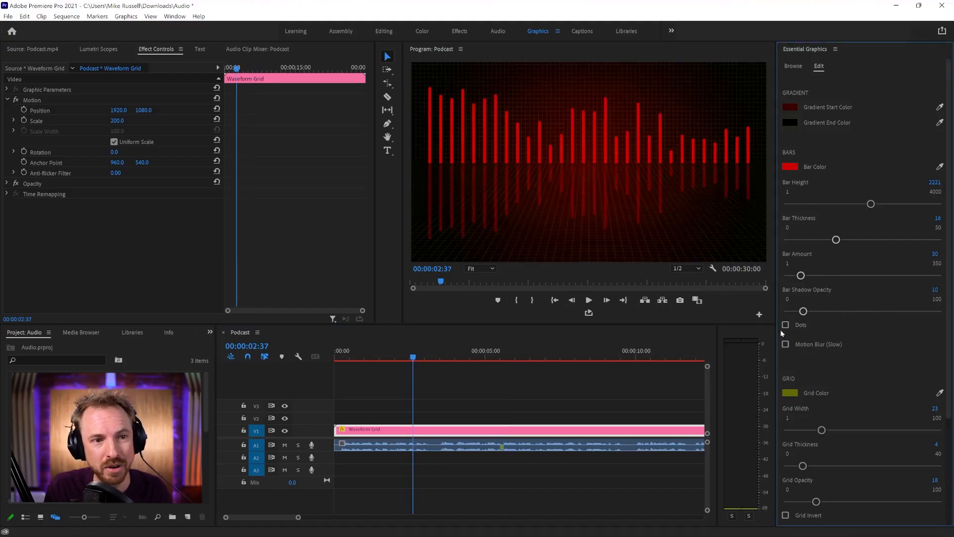
# Turn on Dots above the bars and Motion Blur for the waveform
pyautogui.click(786, 324)
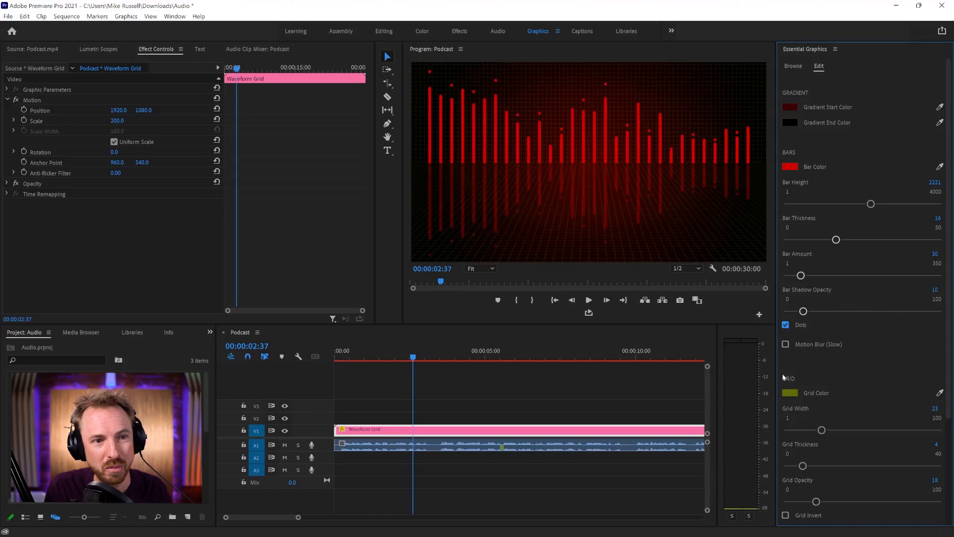
pyautogui.click(785, 344)
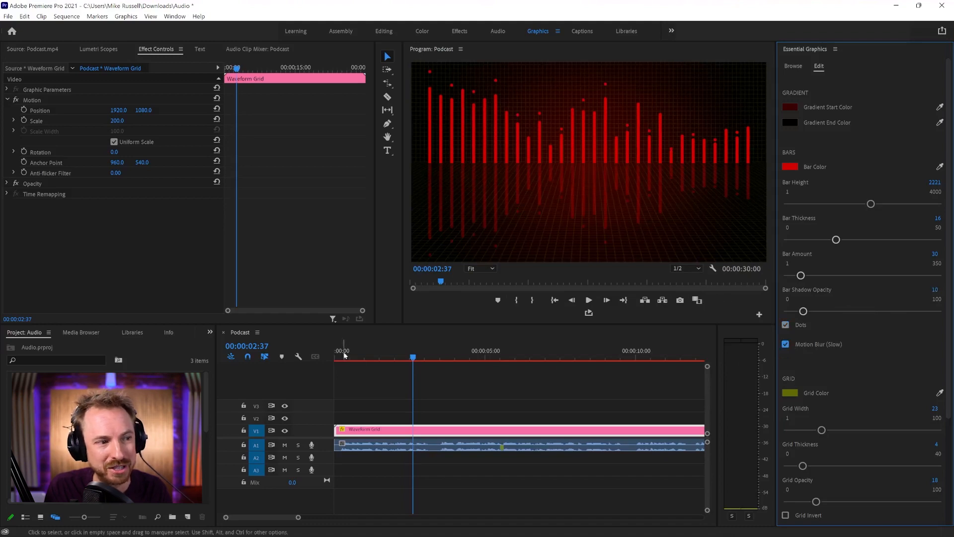
# Move the playhead to another moment to check the finer, thicker grid
pyautogui.click(588, 300)
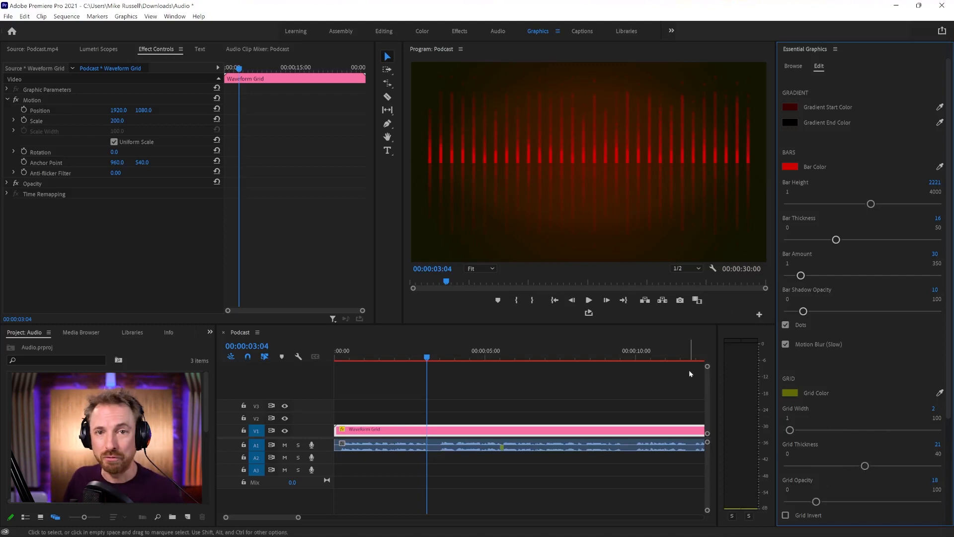
pyautogui.moveTo(754, 74)
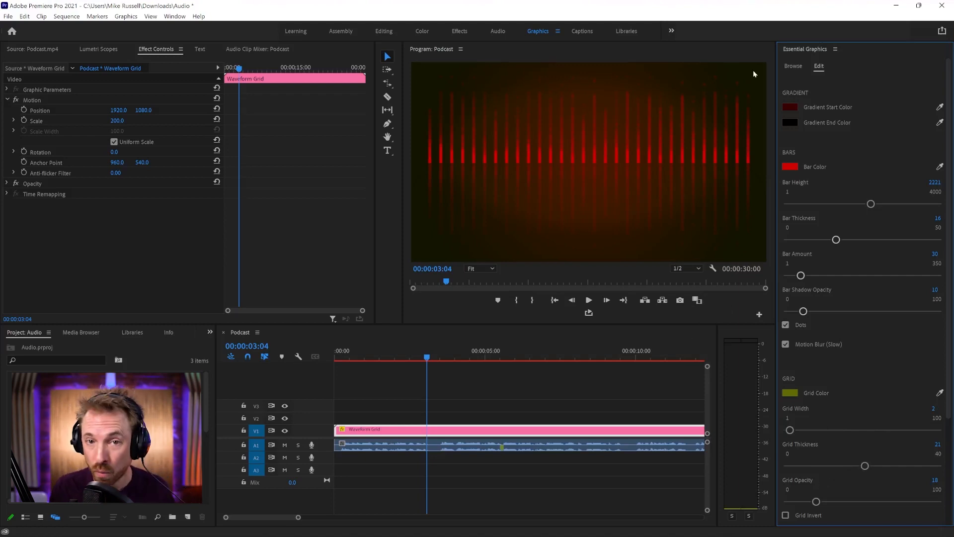